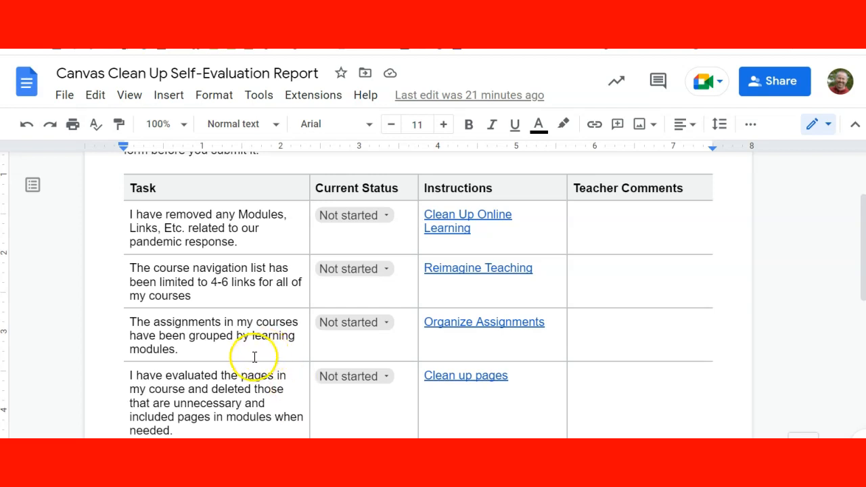
Insert the Review tracker building block, a table with Reviewer, Status and Notes columns
{"action": "left_click", "coordinate": [353, 215]}
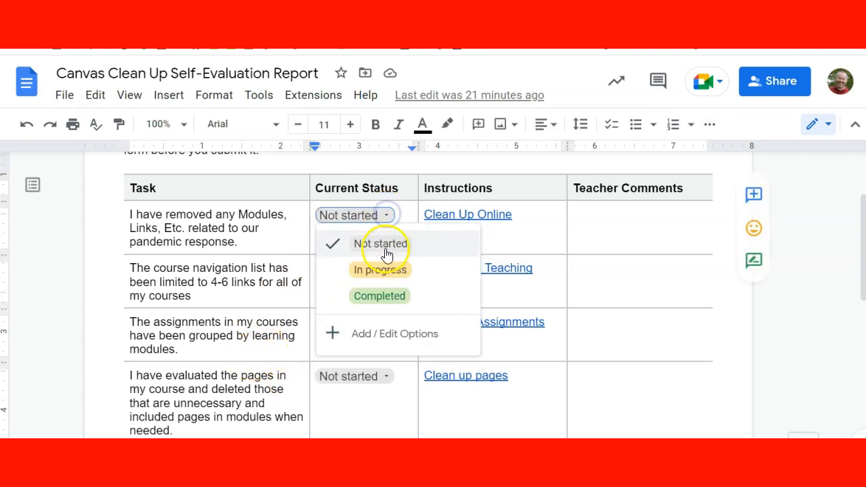
{"action": "mouse_move", "coordinate": [380, 270]}
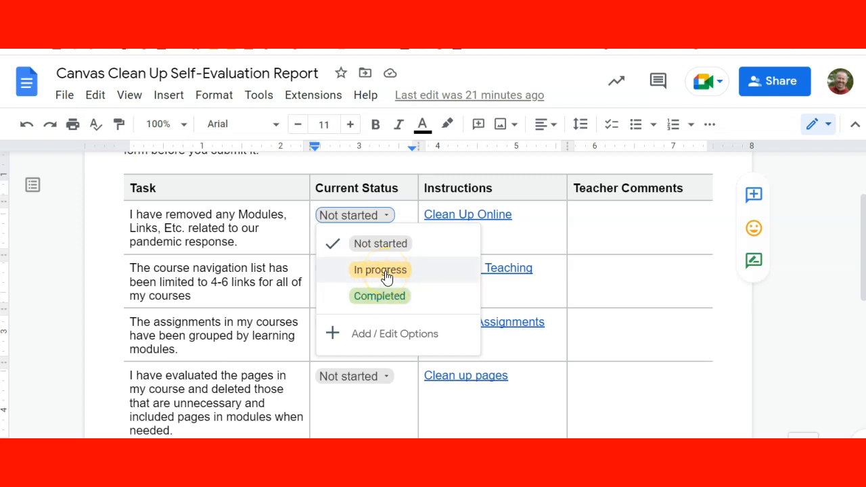
{"action": "mouse_move", "coordinate": [768, 81]}
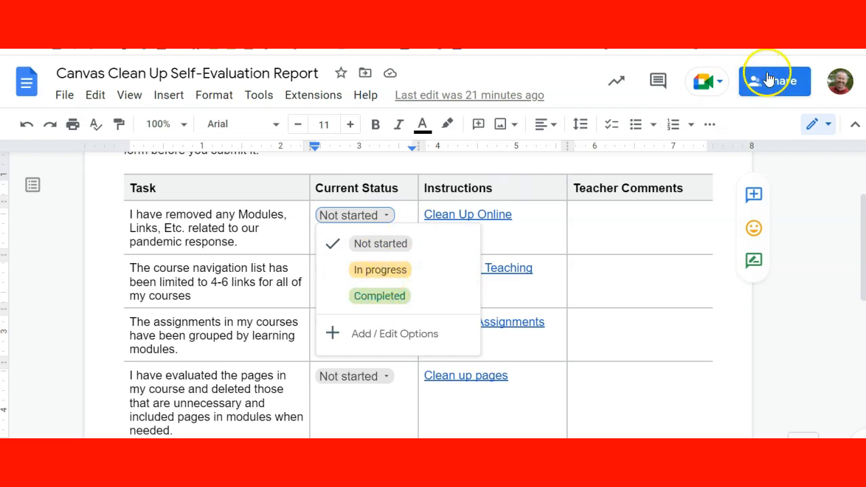
{"action": "mouse_move", "coordinate": [473, 256]}
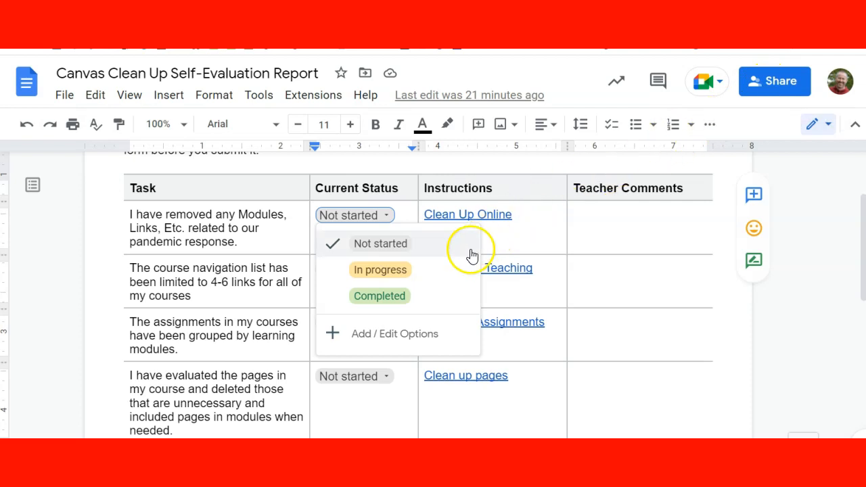
{"action": "mouse_move", "coordinate": [379, 269]}
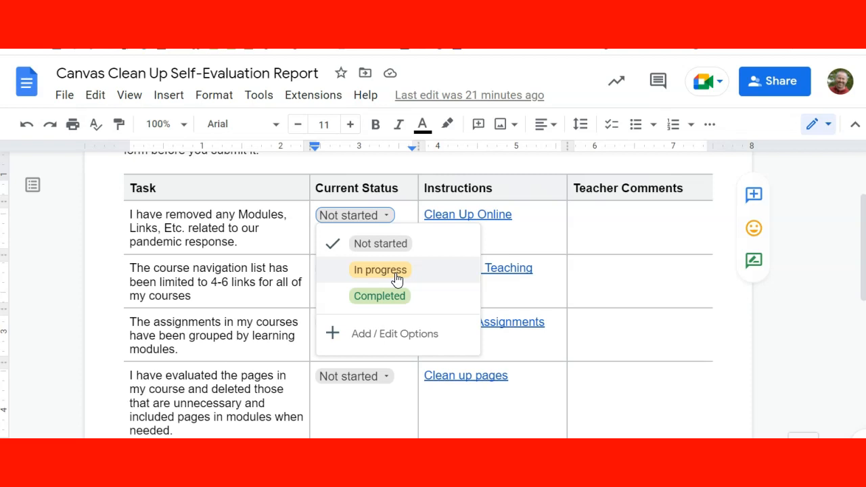
{"action": "mouse_move", "coordinate": [395, 243]}
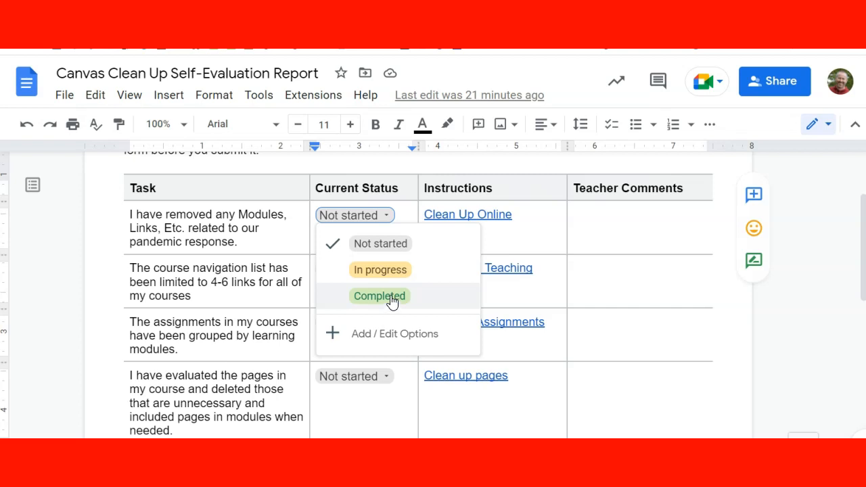
{"action": "mouse_move", "coordinate": [115, 300]}
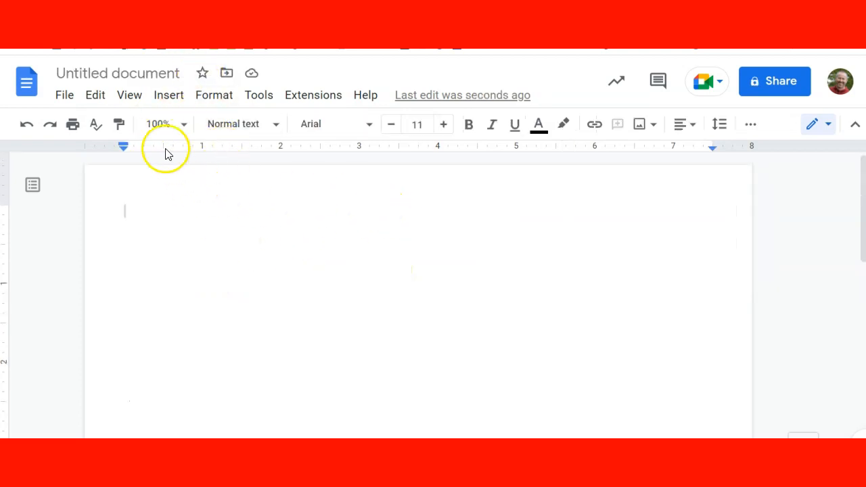
{"action": "left_click", "coordinate": [167, 95]}
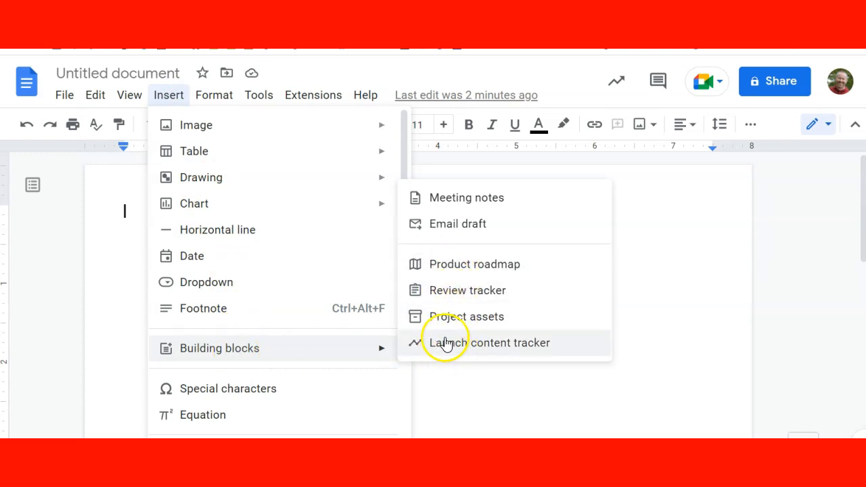
{"action": "mouse_move", "coordinate": [487, 289]}
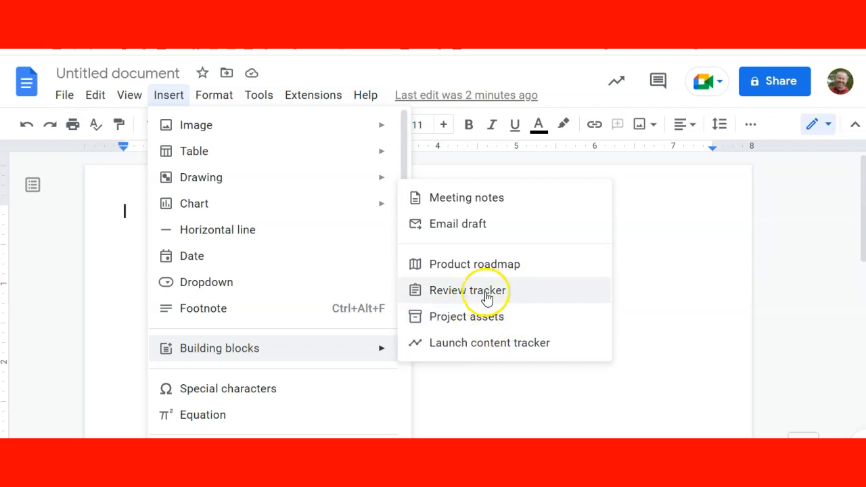
{"action": "left_click", "coordinate": [467, 289]}
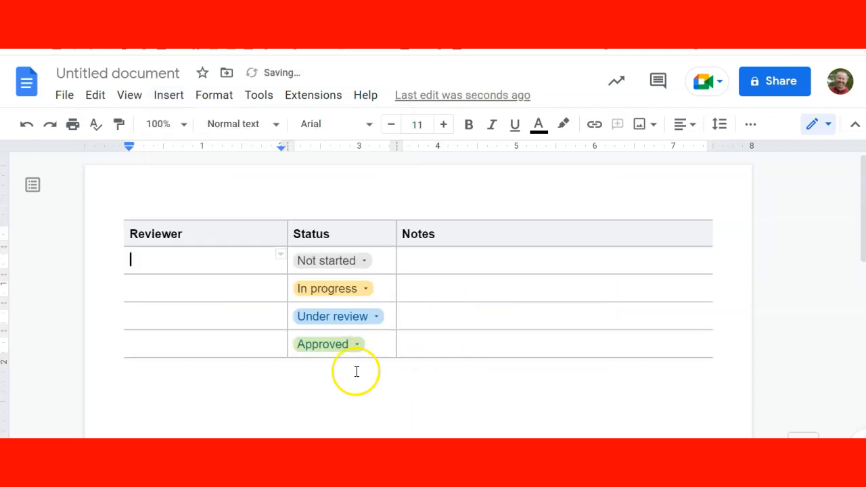
{"action": "mouse_move", "coordinate": [192, 254]}
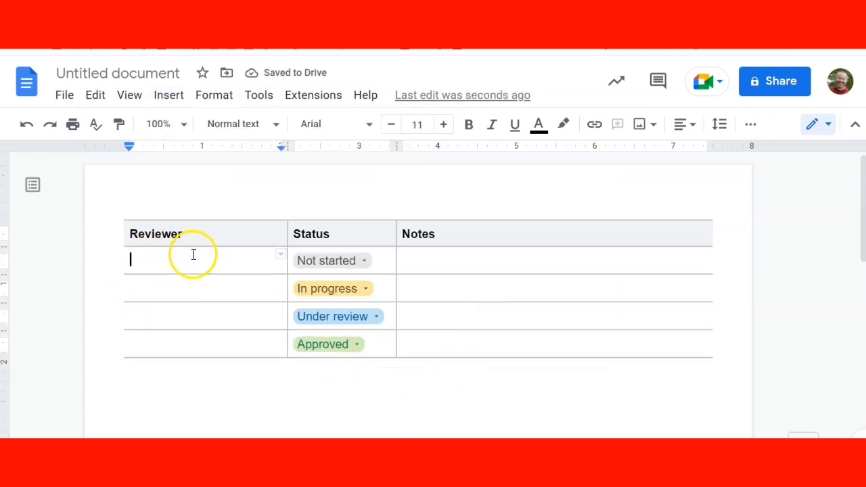
{"action": "left_click", "coordinate": [193, 233]}
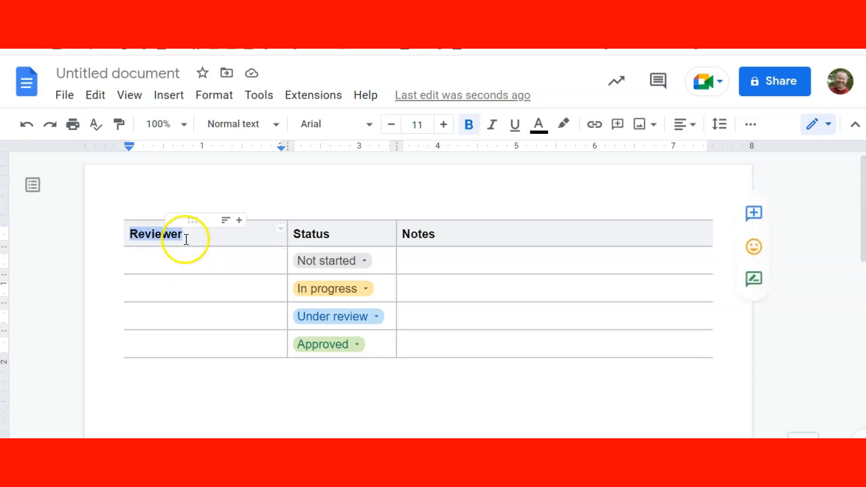
Rename the Reviewer heading to Item and bring up the status dropdown's Add / Edit Options editor
{"action": "type", "text": "Item"}
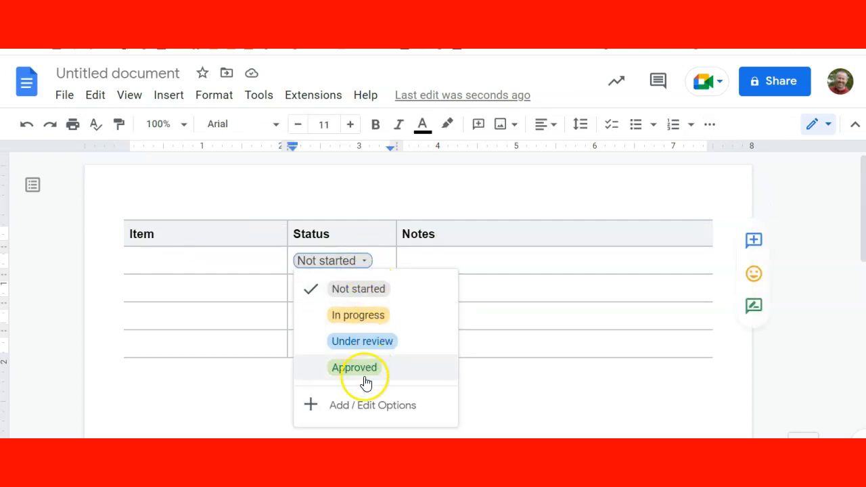
{"action": "mouse_move", "coordinate": [365, 300]}
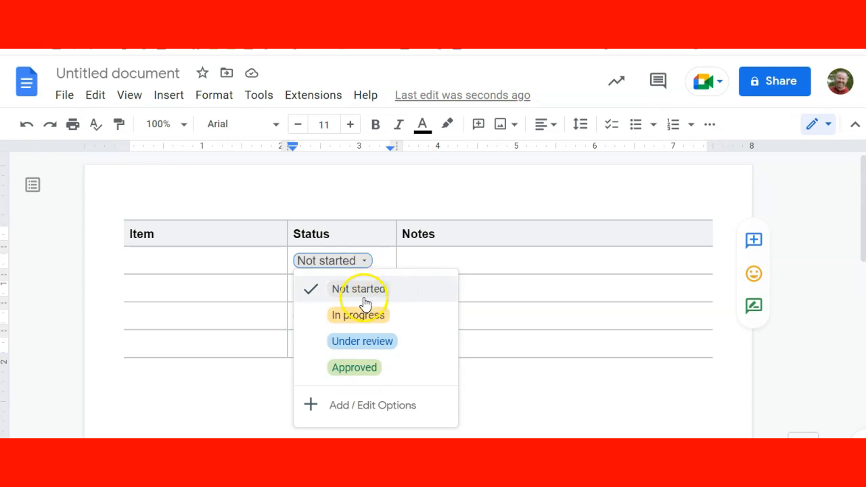
{"action": "mouse_move", "coordinate": [371, 368]}
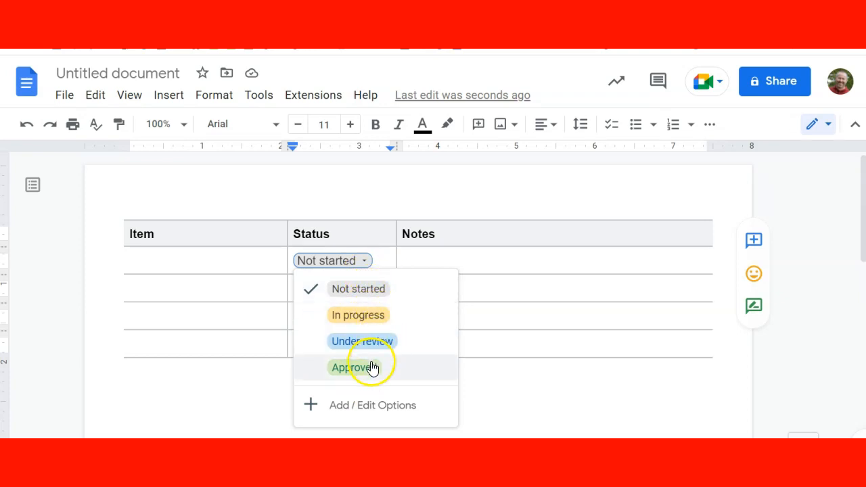
{"action": "mouse_move", "coordinate": [358, 411]}
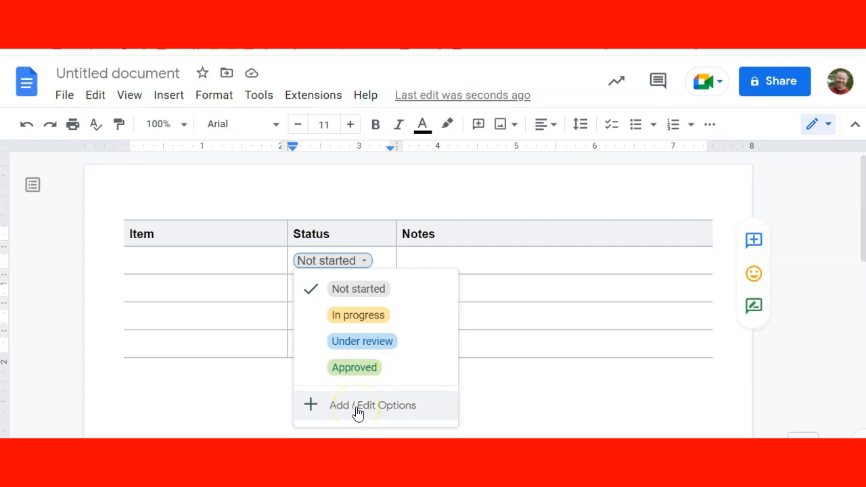
{"action": "left_click", "coordinate": [372, 404]}
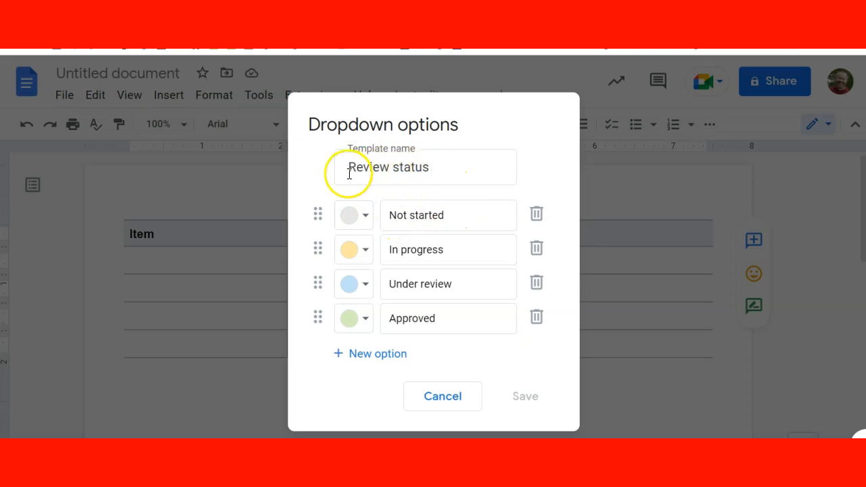
Rename the first status option to Starting and apply the change to all matching dropdowns
{"action": "type", "text": "Starting"}
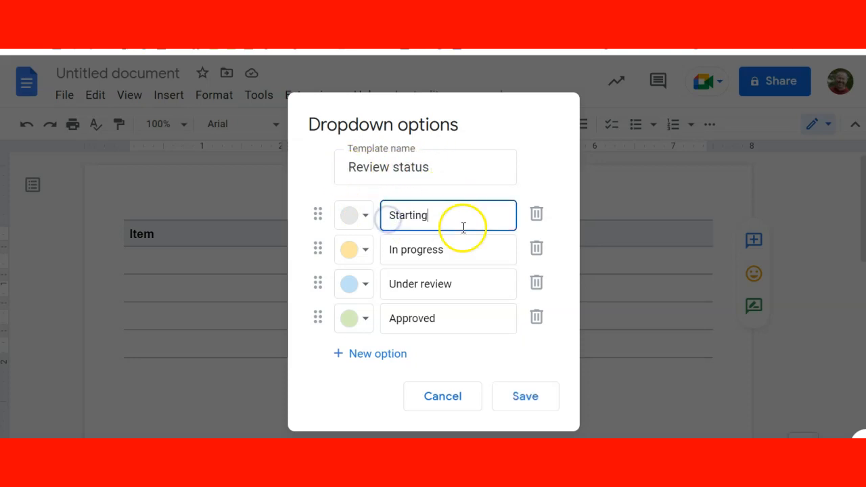
{"action": "left_click", "coordinate": [525, 395]}
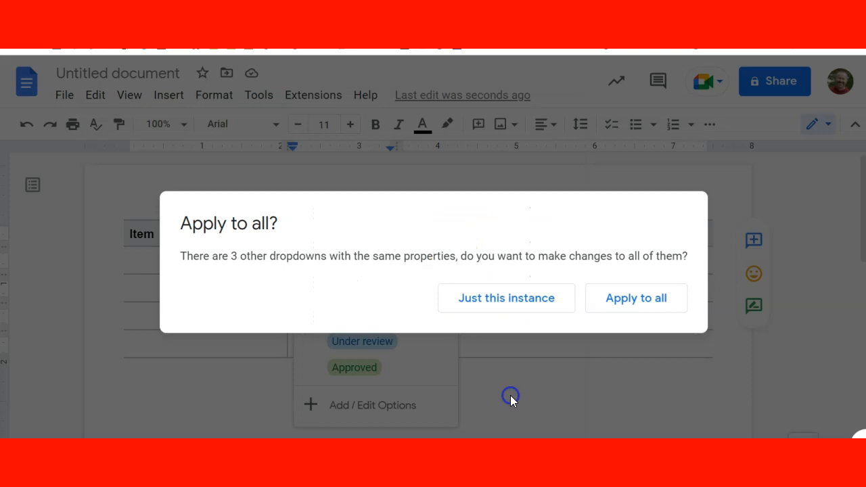
{"action": "mouse_move", "coordinate": [636, 297]}
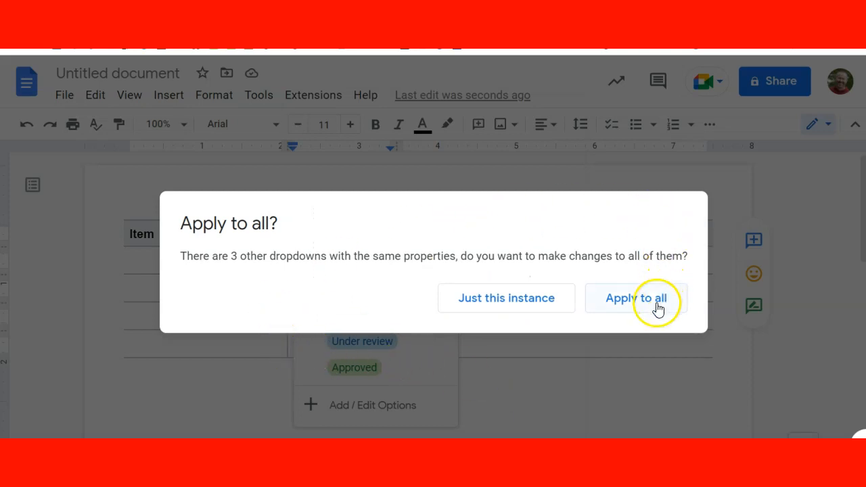
{"action": "left_click", "coordinate": [634, 298]}
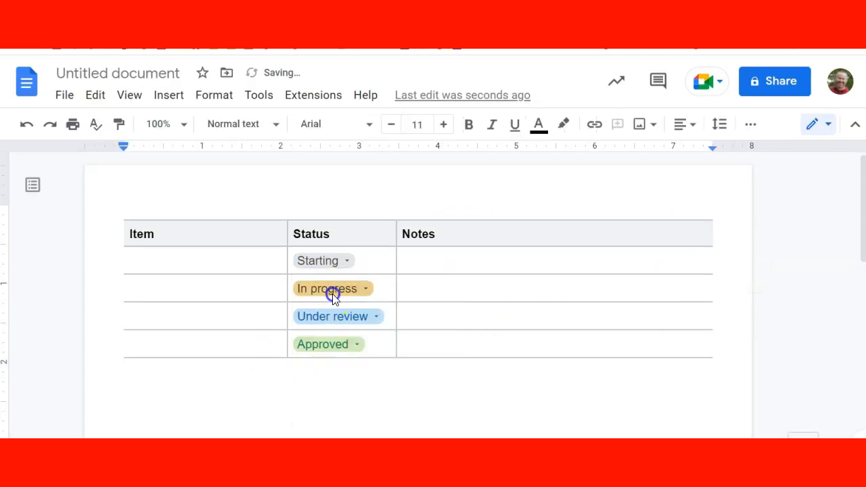
{"action": "left_click", "coordinate": [333, 288]}
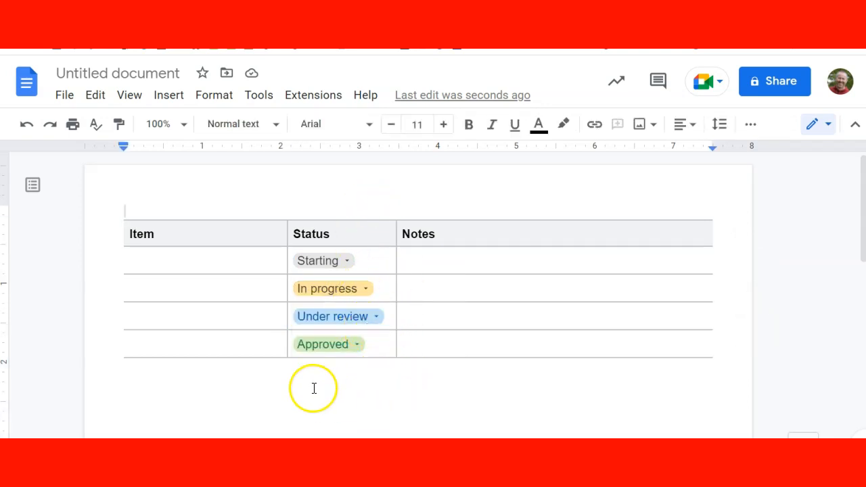
{"action": "mouse_move", "coordinate": [351, 369]}
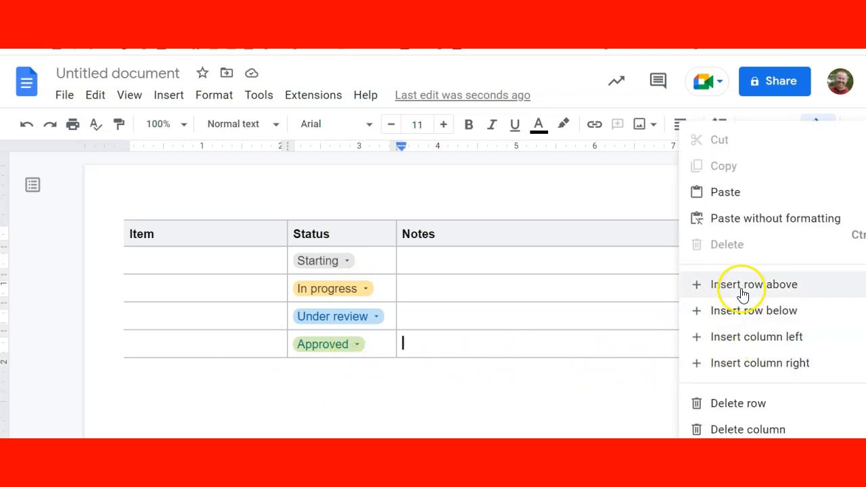
Insert a fifth row below the Approved row of the tracker table
{"action": "left_click", "coordinate": [755, 310]}
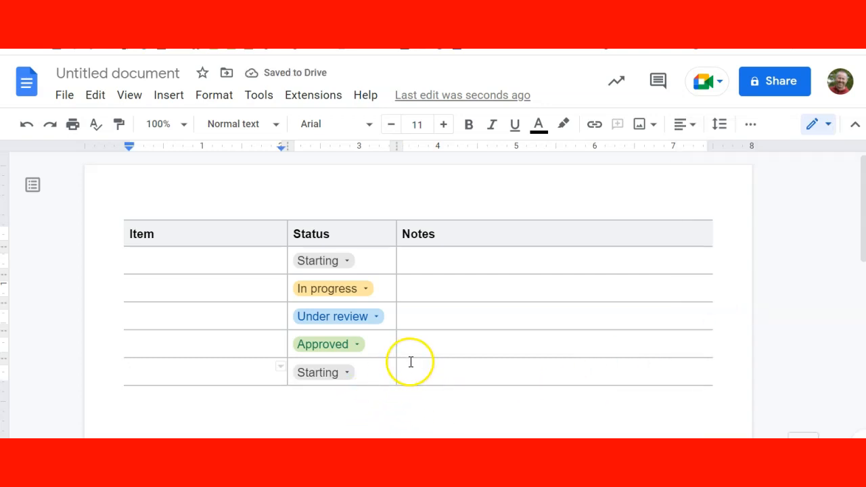
{"action": "mouse_move", "coordinate": [362, 379]}
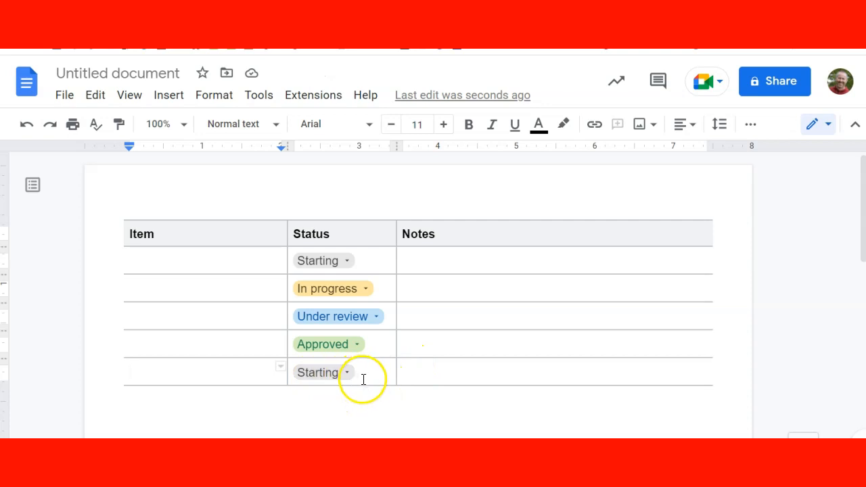
{"action": "mouse_move", "coordinate": [357, 379]}
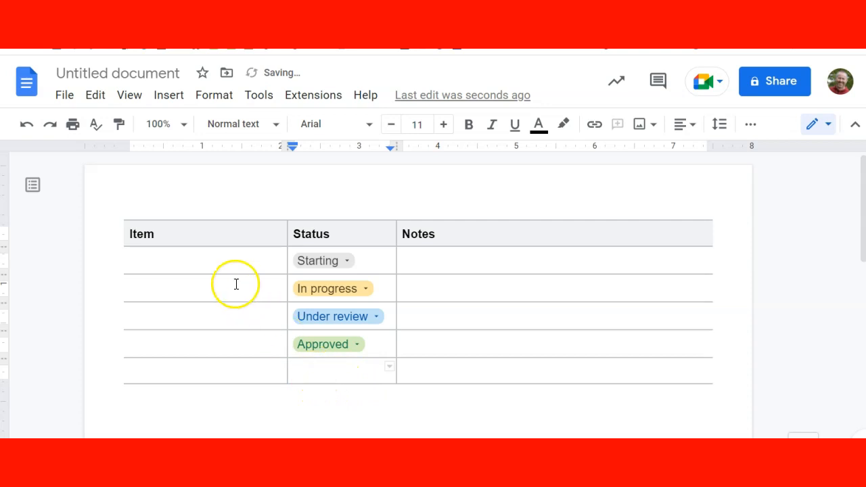
Insert the Writing Process document dropdown reading Pre-writing into the new row's Status cell
{"action": "left_click", "coordinate": [168, 94]}
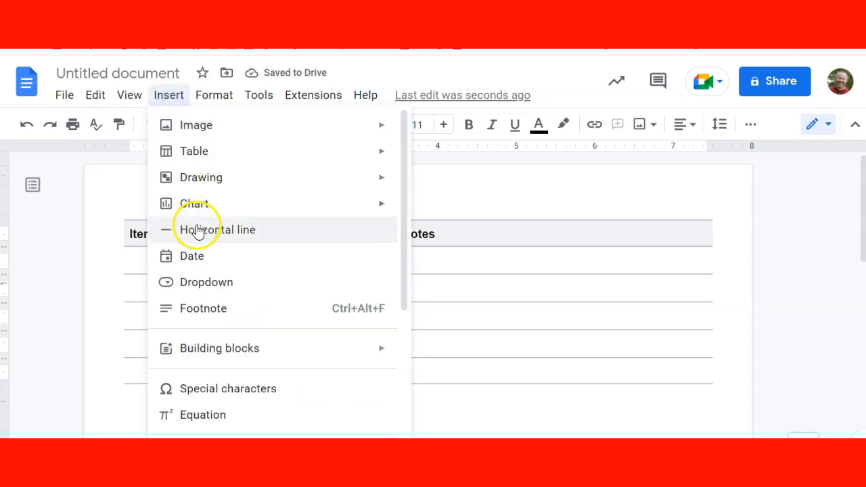
{"action": "mouse_move", "coordinate": [205, 283]}
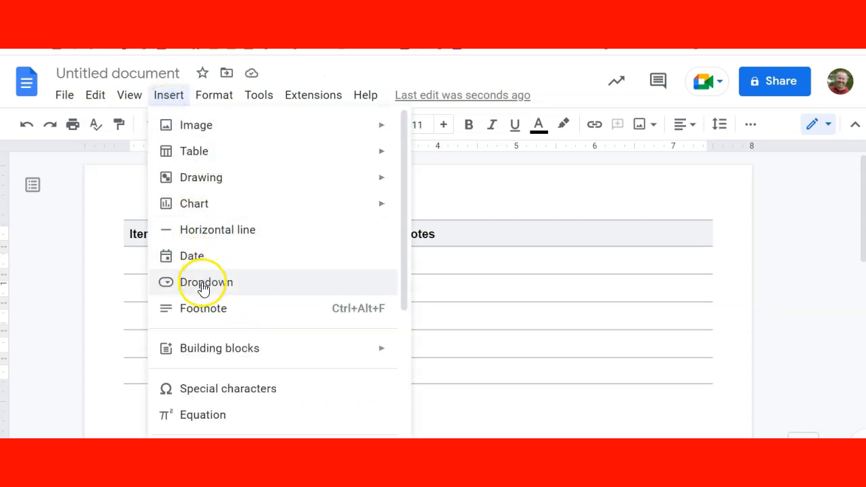
{"action": "left_click", "coordinate": [205, 283]}
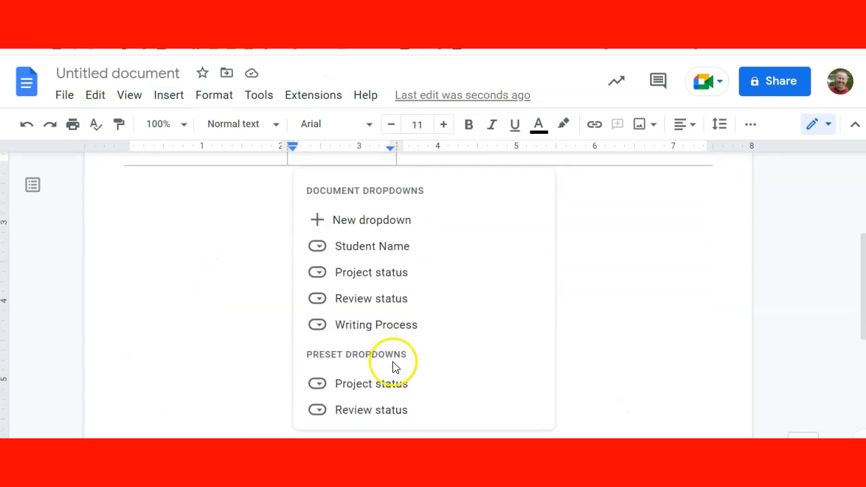
{"action": "mouse_move", "coordinate": [371, 246]}
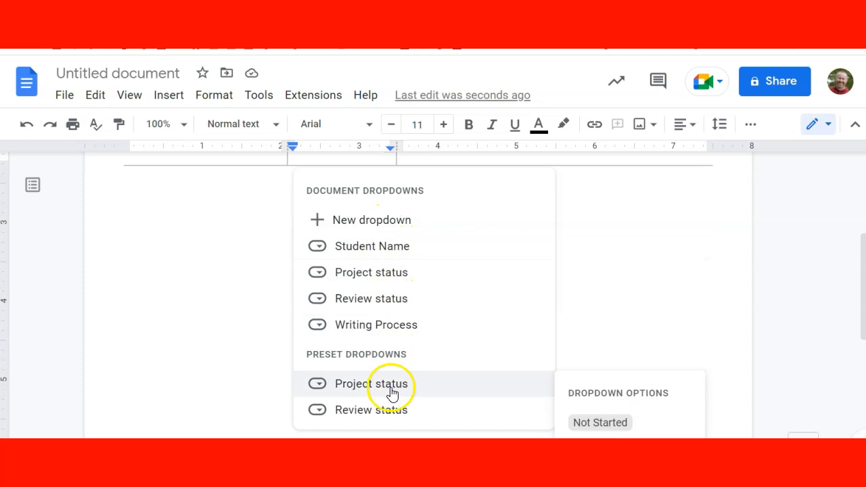
{"action": "mouse_move", "coordinate": [376, 324]}
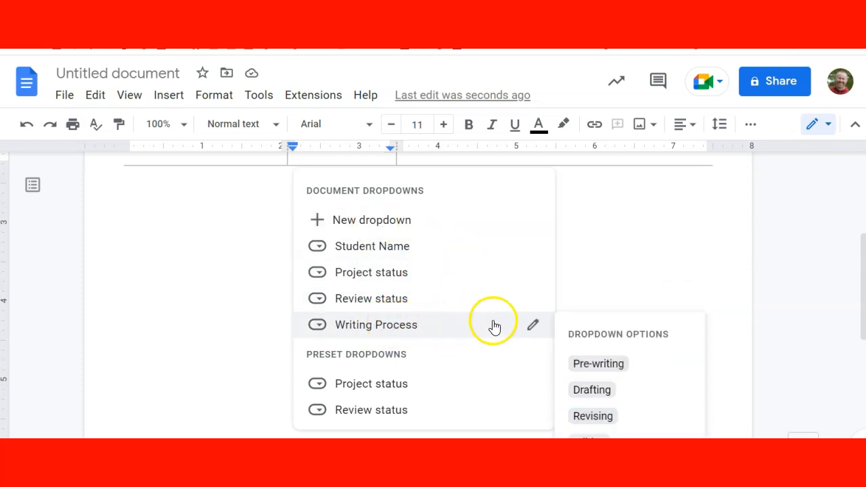
{"action": "mouse_move", "coordinate": [368, 328]}
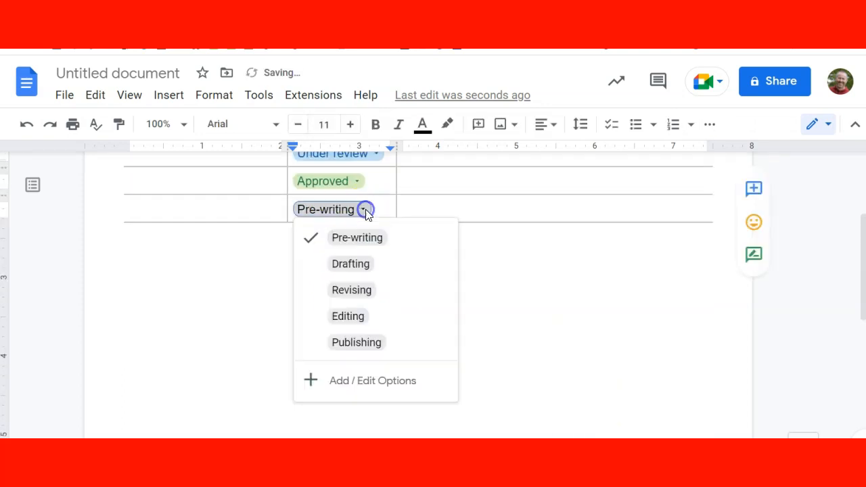
{"action": "mouse_move", "coordinate": [371, 336]}
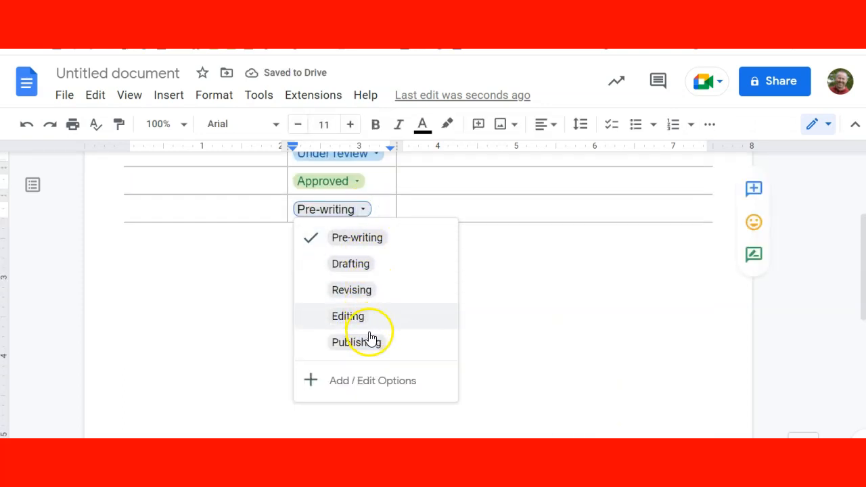
{"action": "left_click", "coordinate": [241, 331]}
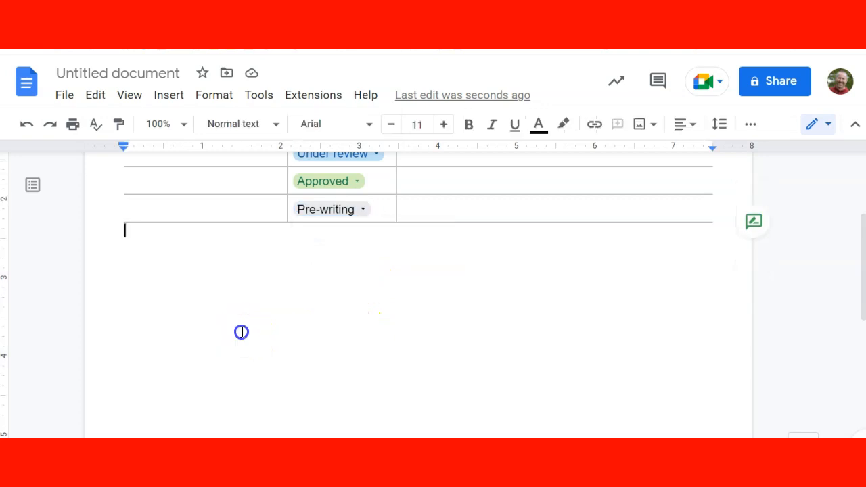
{"action": "scroll", "scroll_direction": "up", "scroll_amount": 3}
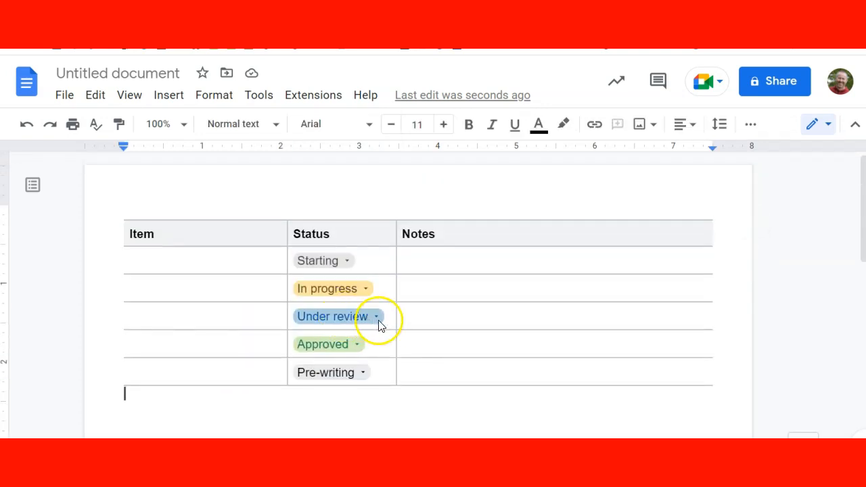
{"action": "mouse_move", "coordinate": [417, 331]}
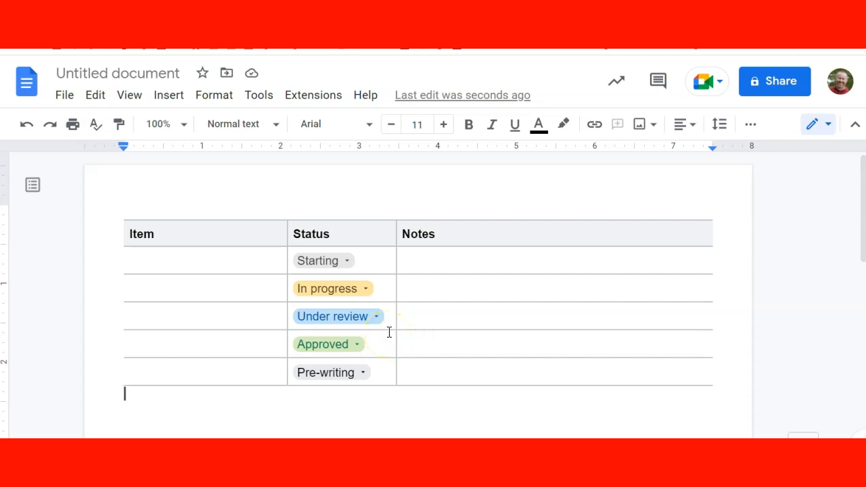
{"action": "mouse_move", "coordinate": [376, 208]}
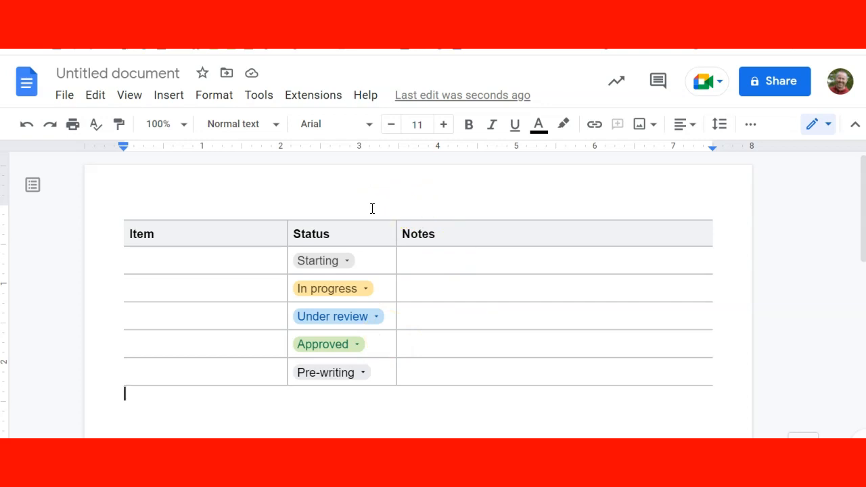
{"action": "mouse_move", "coordinate": [184, 385]}
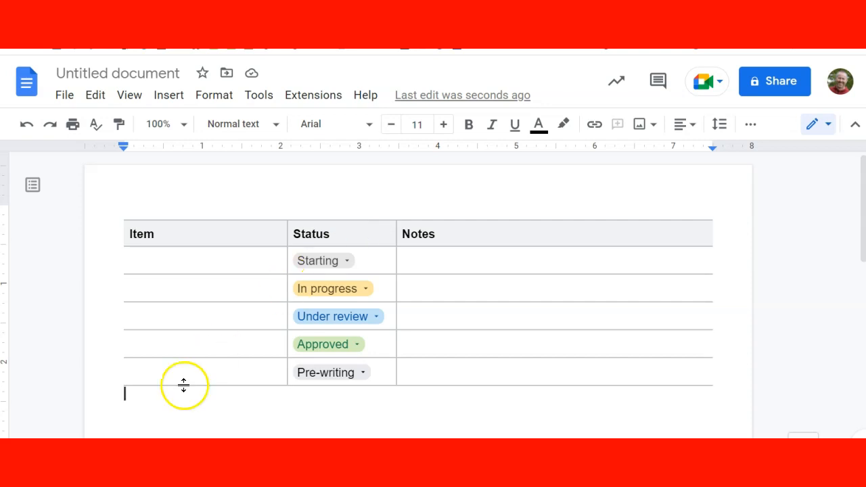